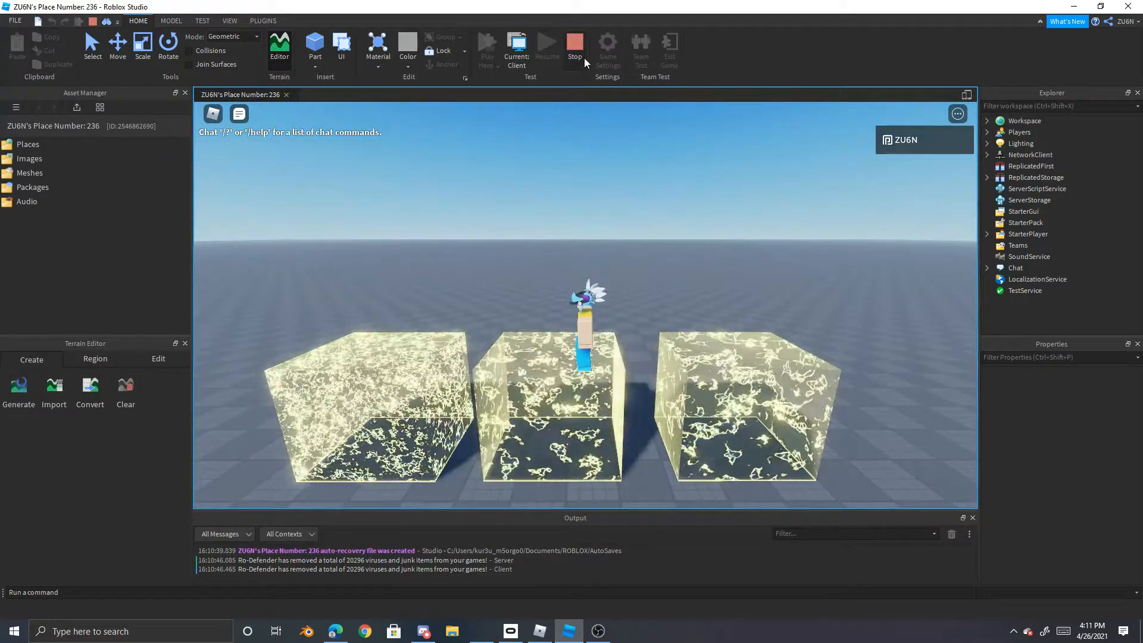
Stop the running playtest from the Home tab.
left_click(574, 44)
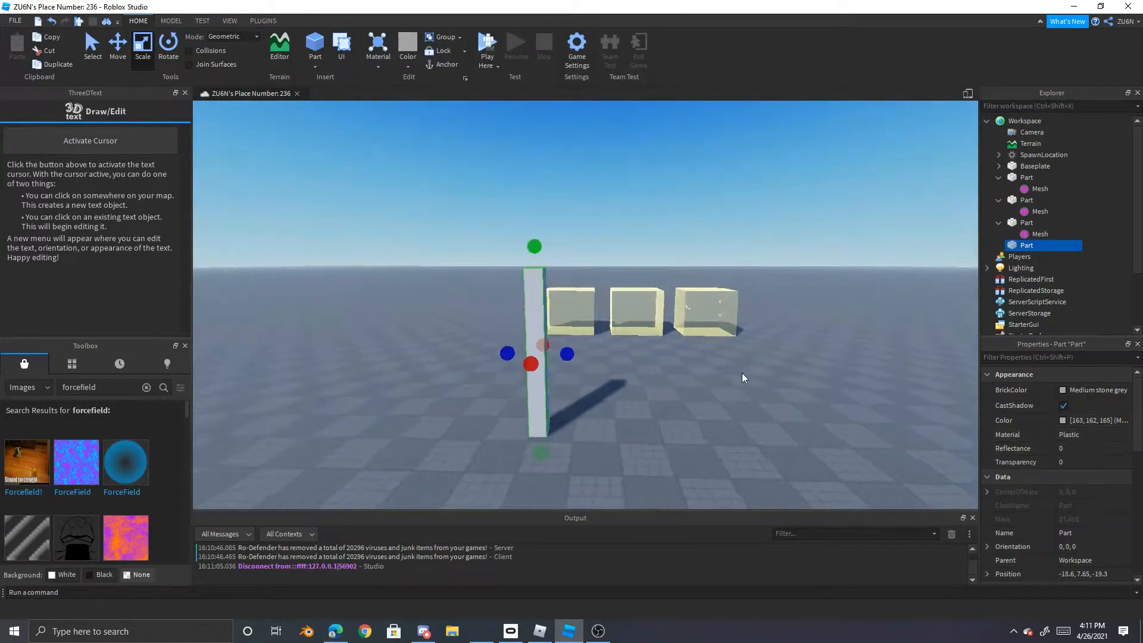
Set the tall part's Material to ForceField and reselect the part in Explorer.
left_click(1094, 435)
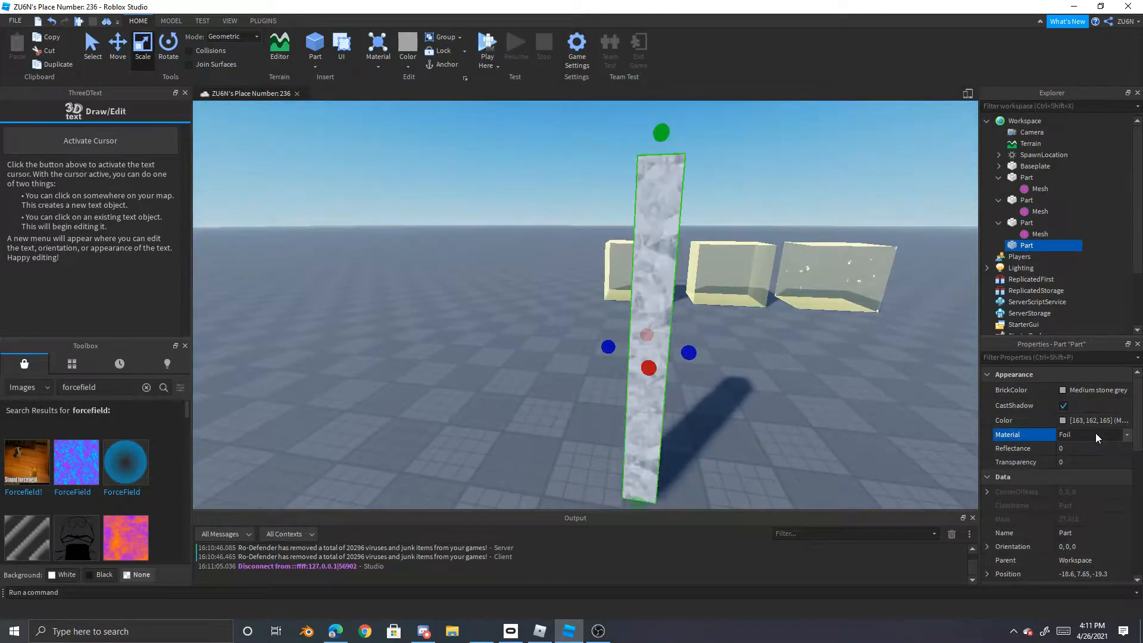
left_click(1093, 435)
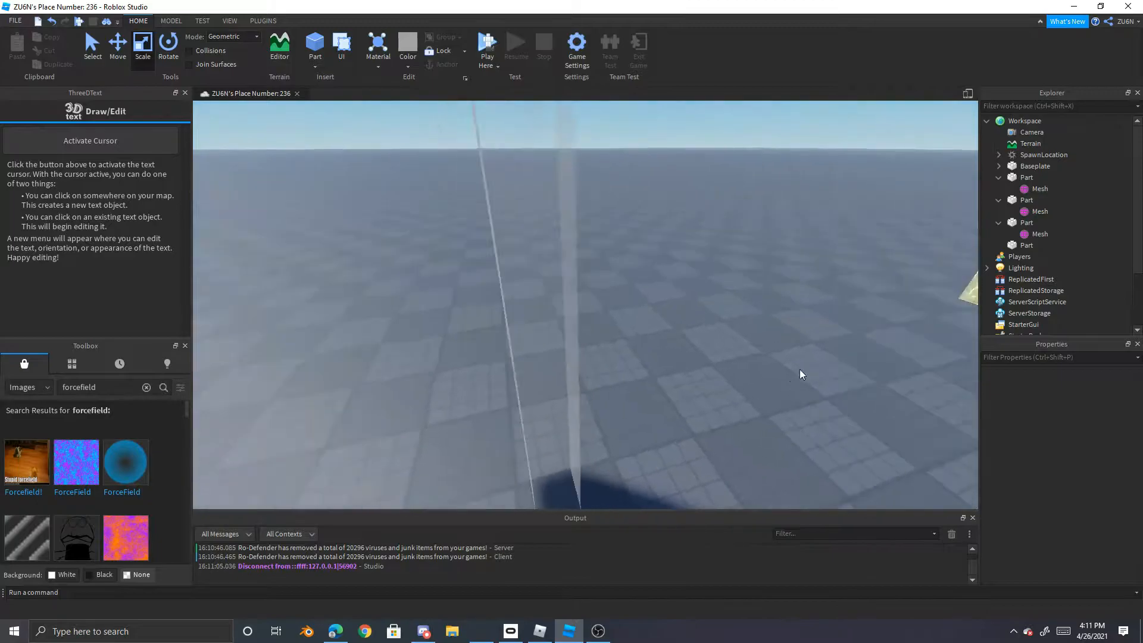
left_click(1028, 245)
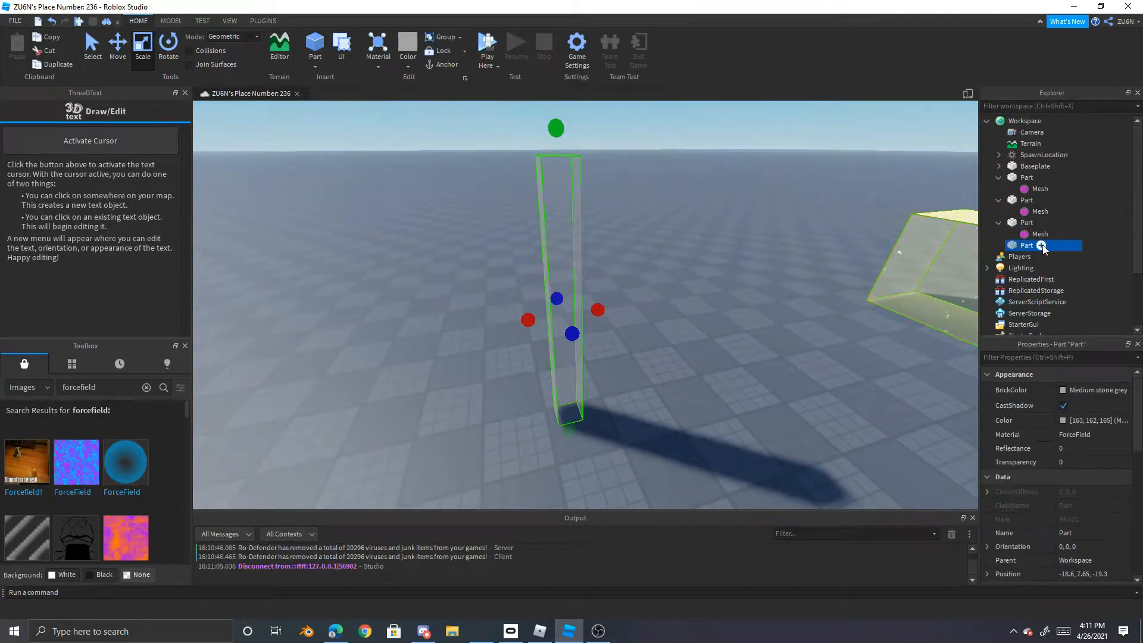
Insert a SpecialMesh as a child of the tall part.
left_click(1042, 245)
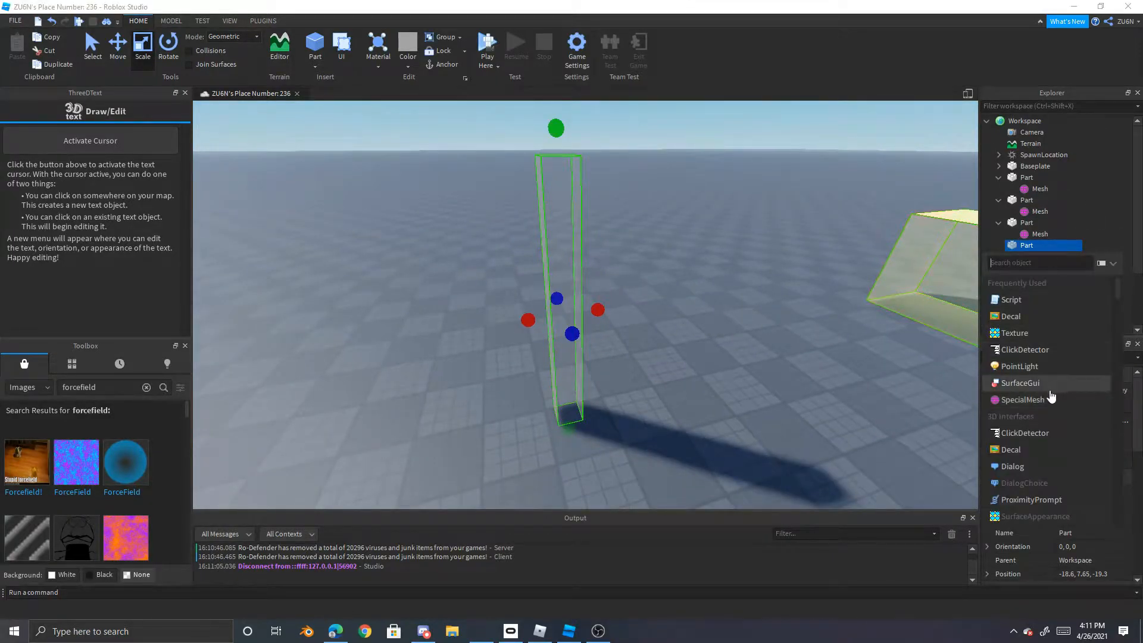
left_click(1040, 256)
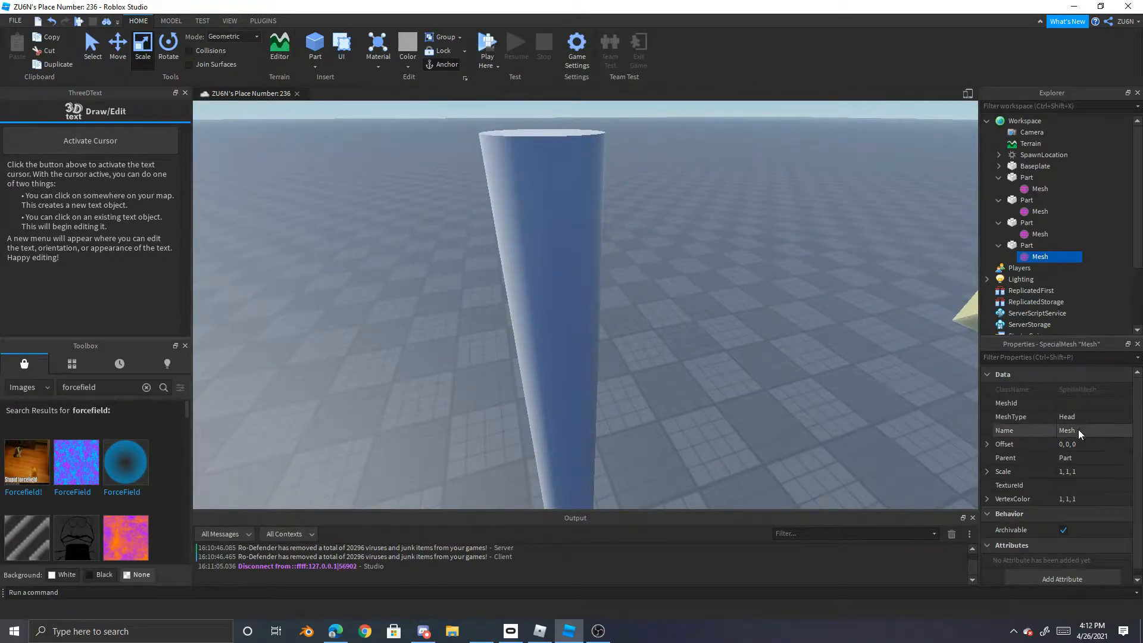
Switch the mesh's MeshType to FileMesh, then back to Head.
left_click(1094, 416)
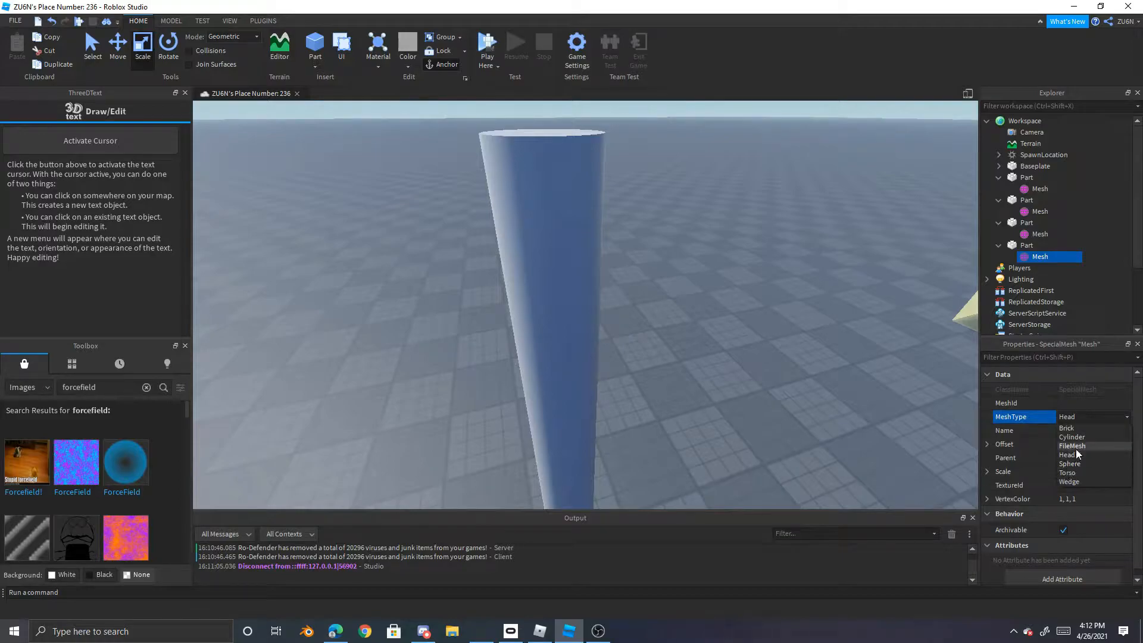
left_click(1073, 446)
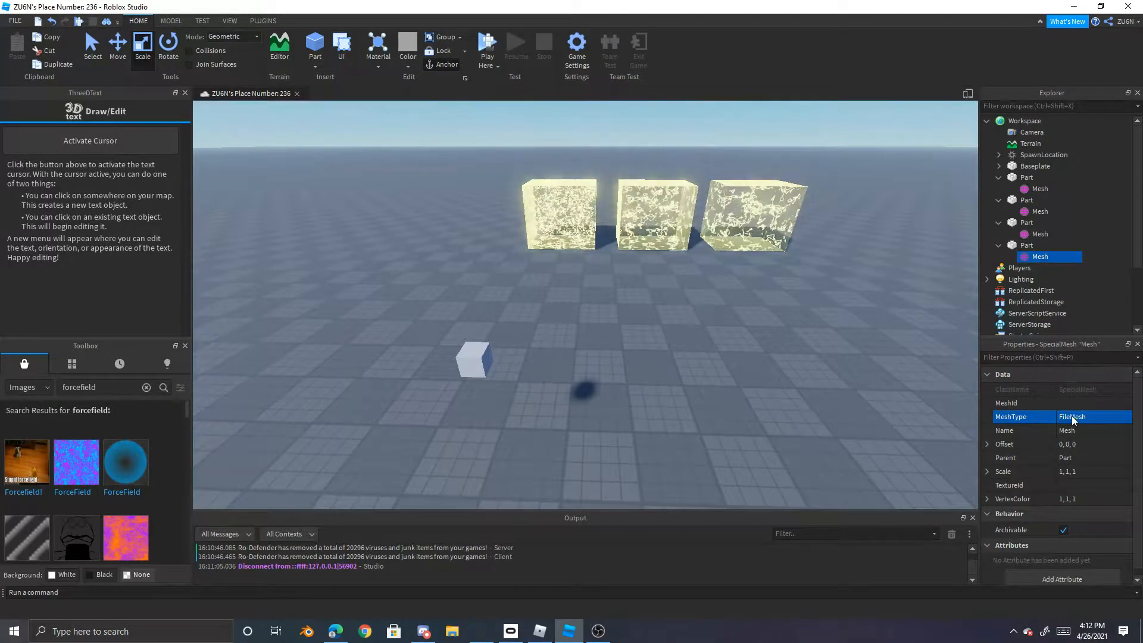
left_click(1092, 416)
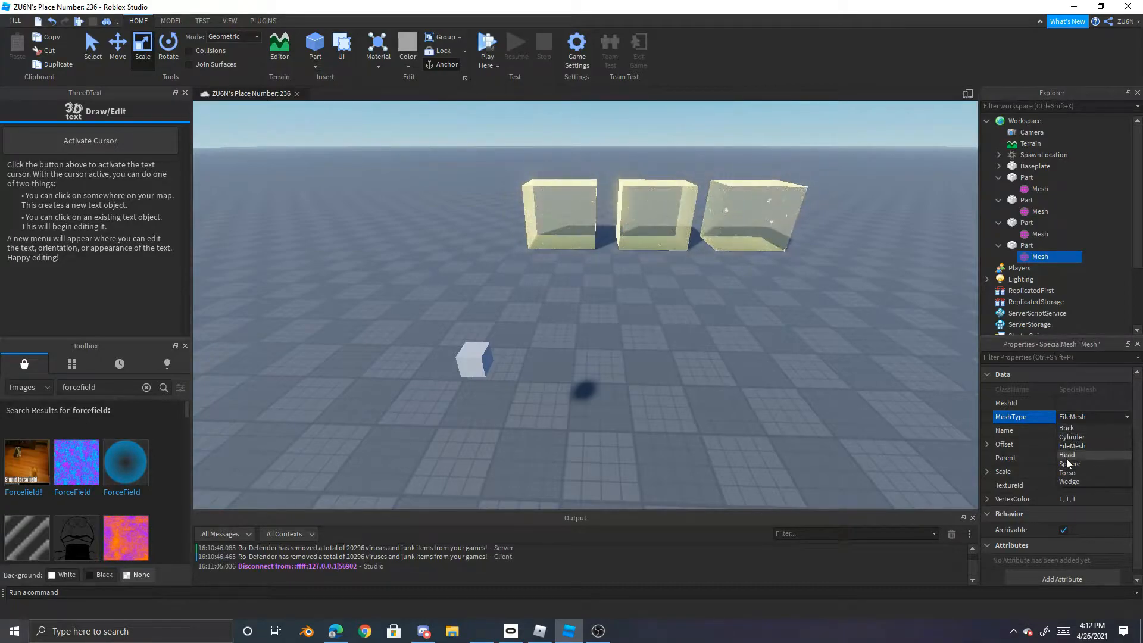
left_click(1068, 455)
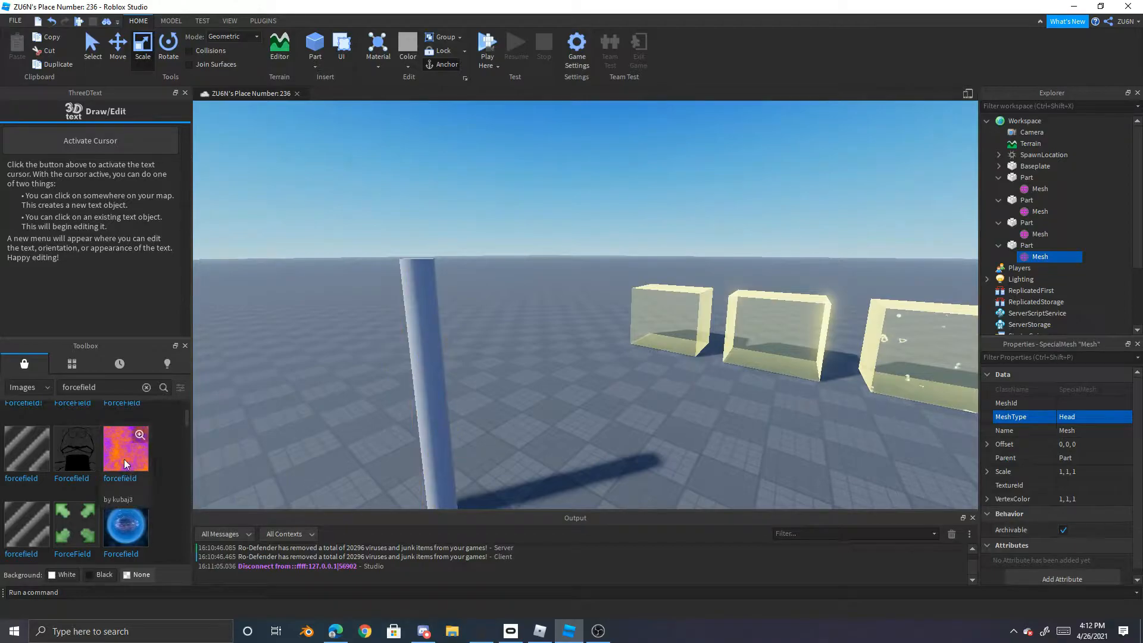
right_click(126, 448)
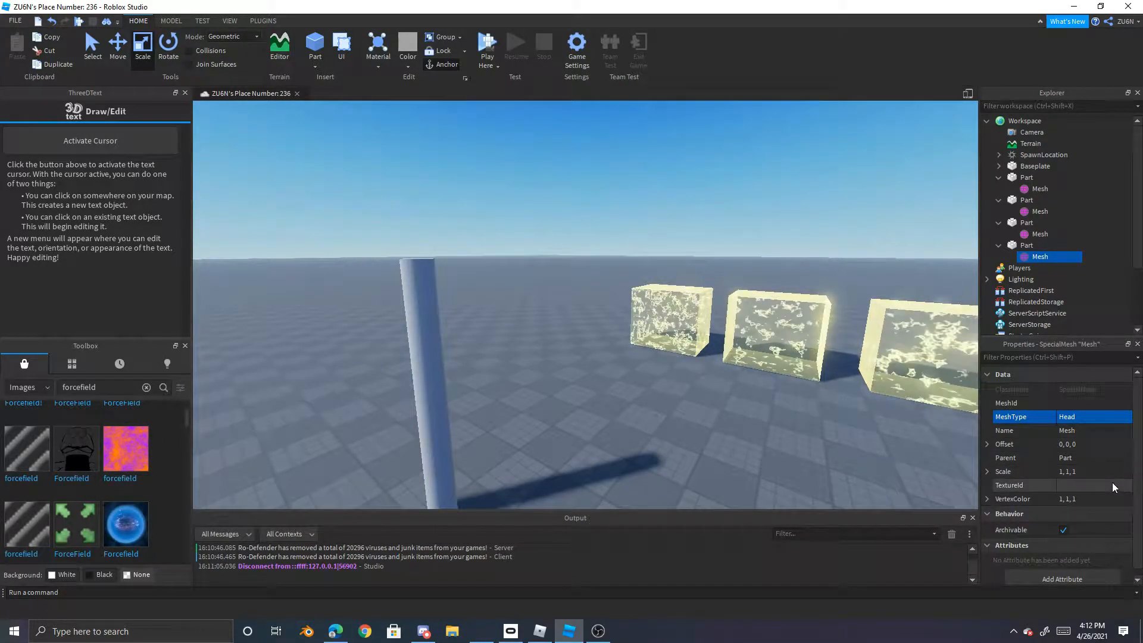
left_click(1090, 485)
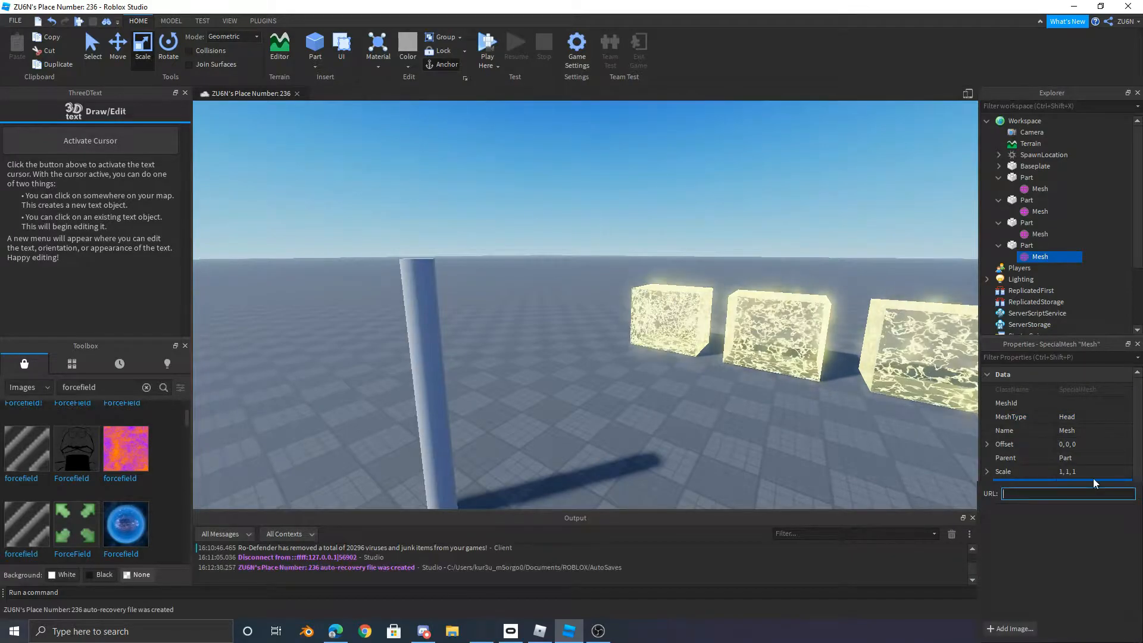
type("4573037993")
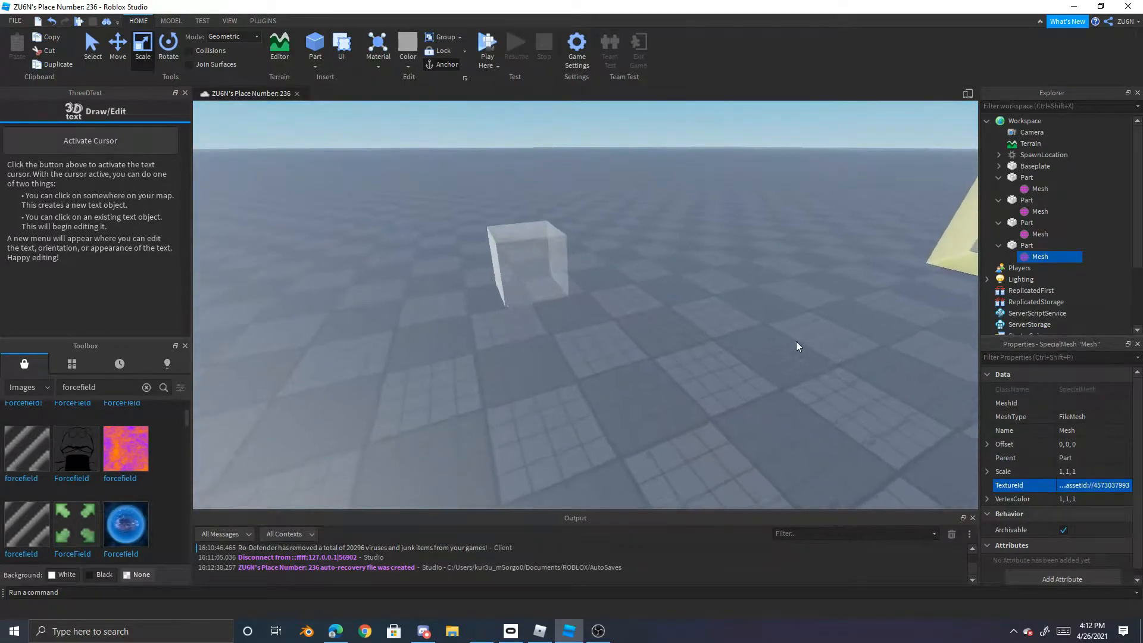
Copy the part's Size (1.6, 15.3, 1.6) into the mesh's Scale to form the textured pillar.
left_click(1027, 245)
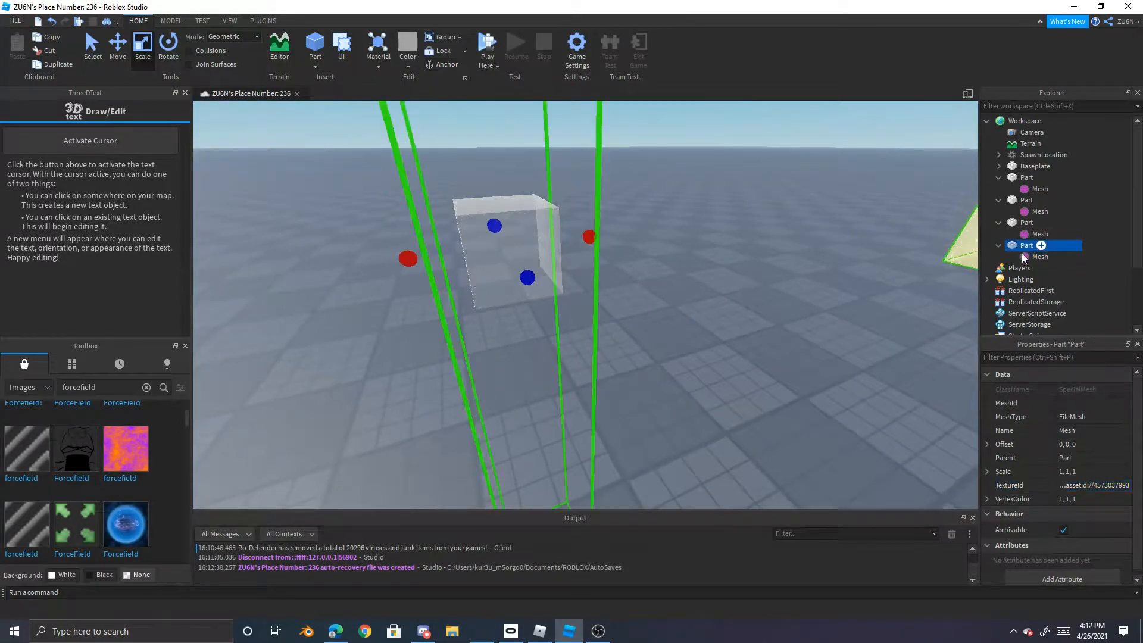
left_click(1027, 245)
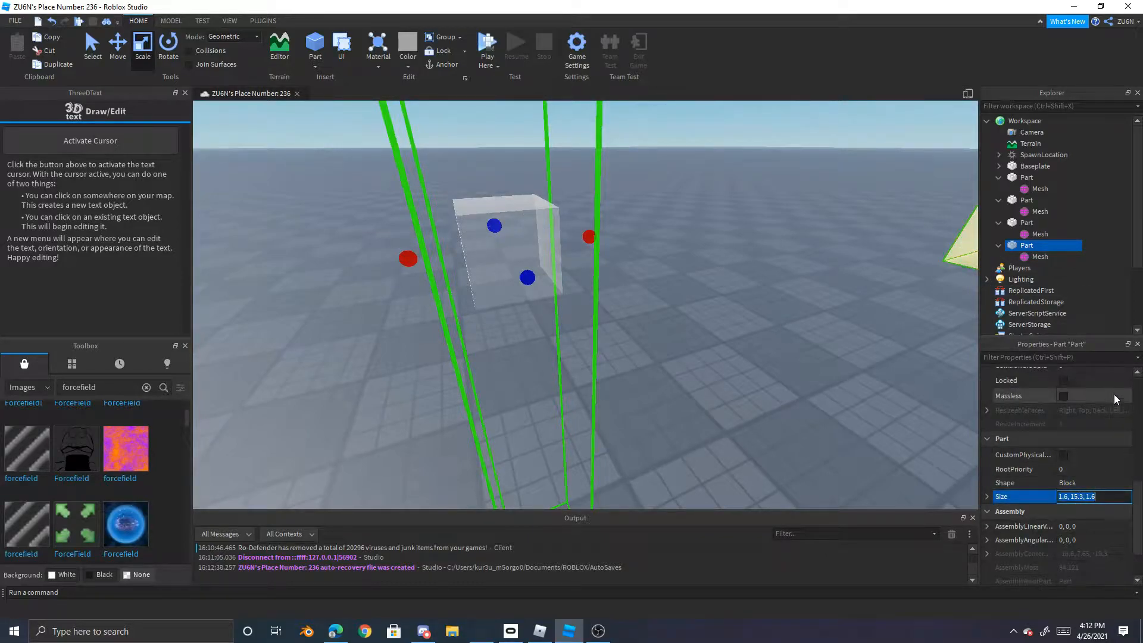
left_click(1039, 257)
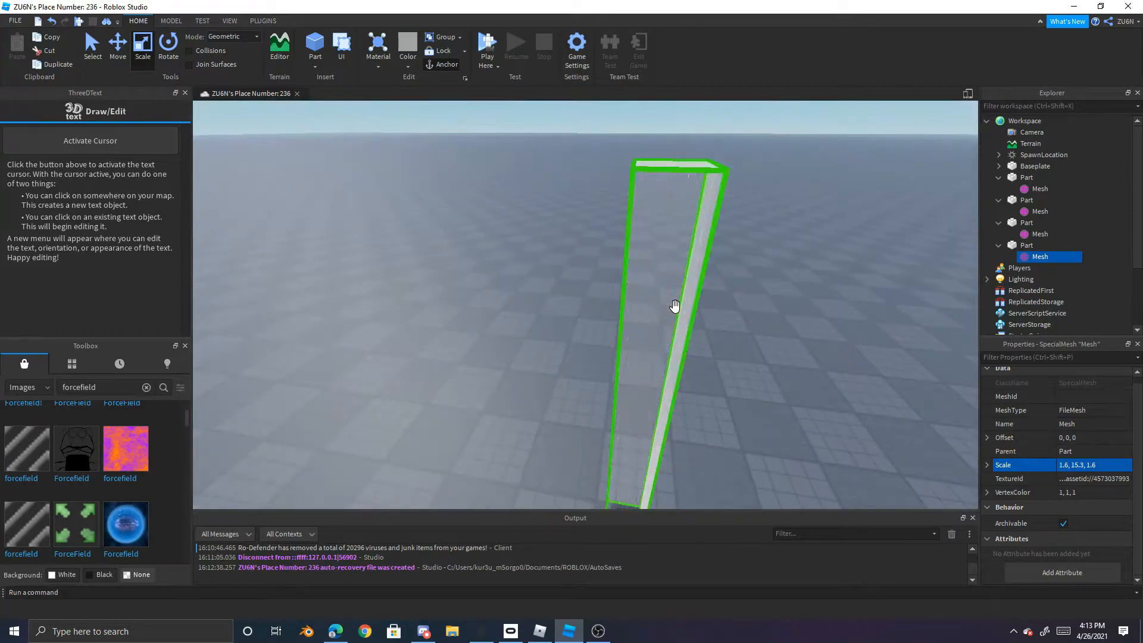
left_click(1027, 245)
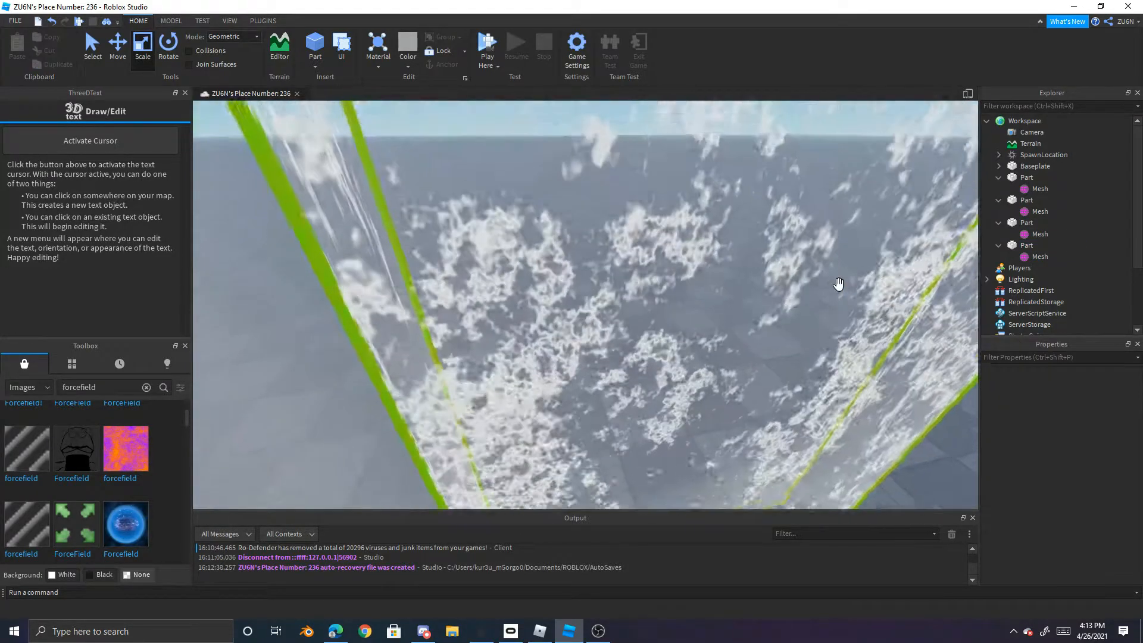
Select the wide panel's mesh and enter a first VertexColor value.
left_click(589, 367)
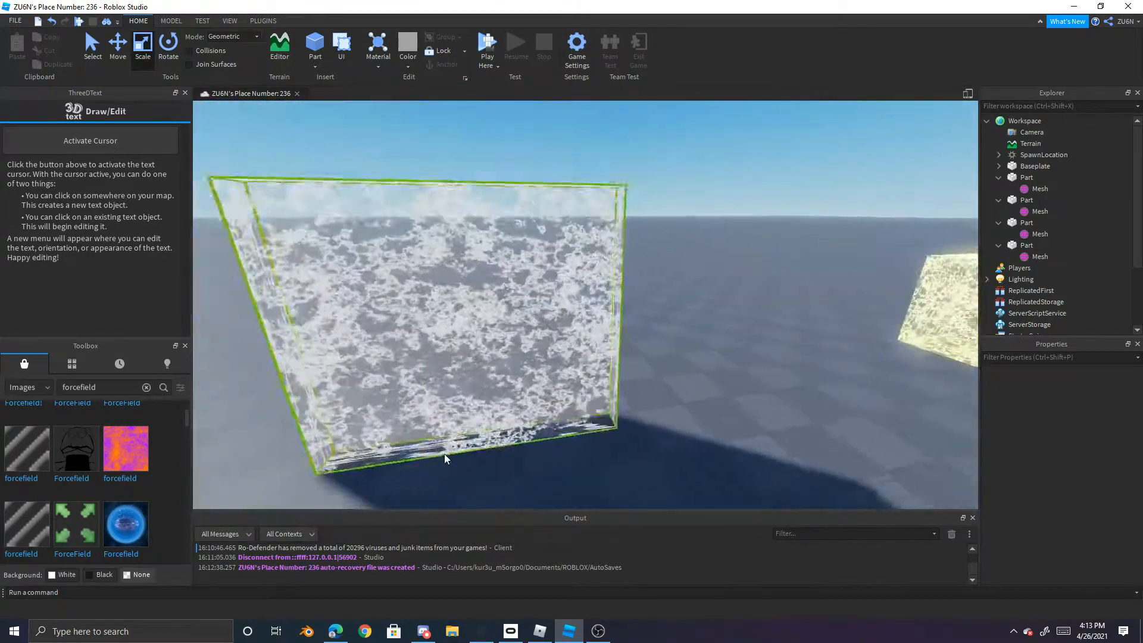
left_click(1027, 245)
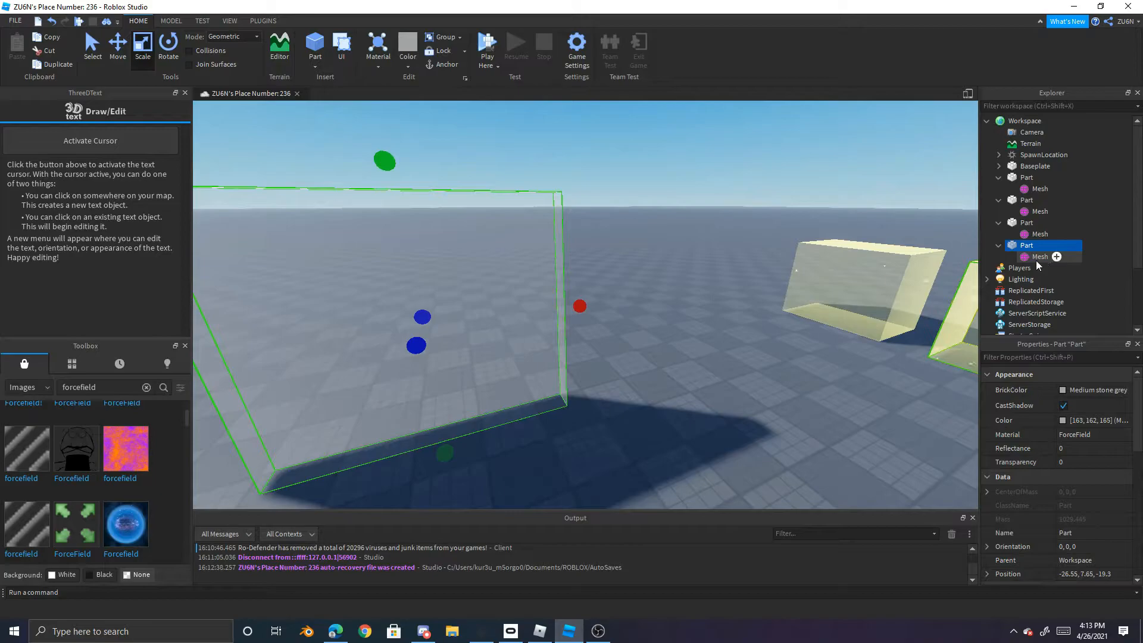
left_click(1038, 257)
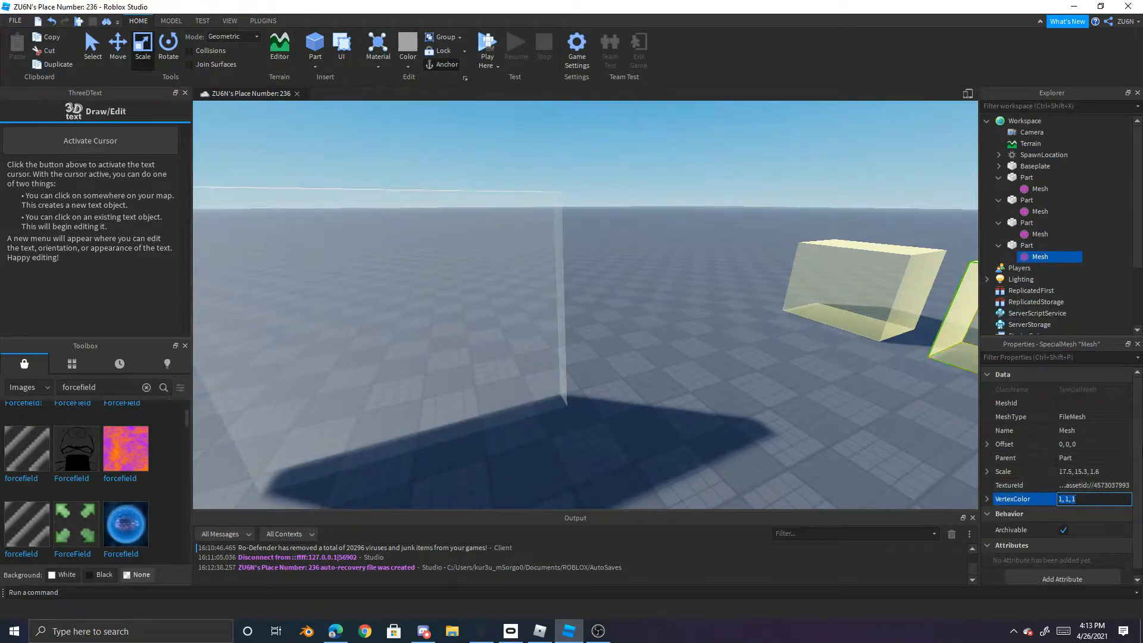
type("3,21")
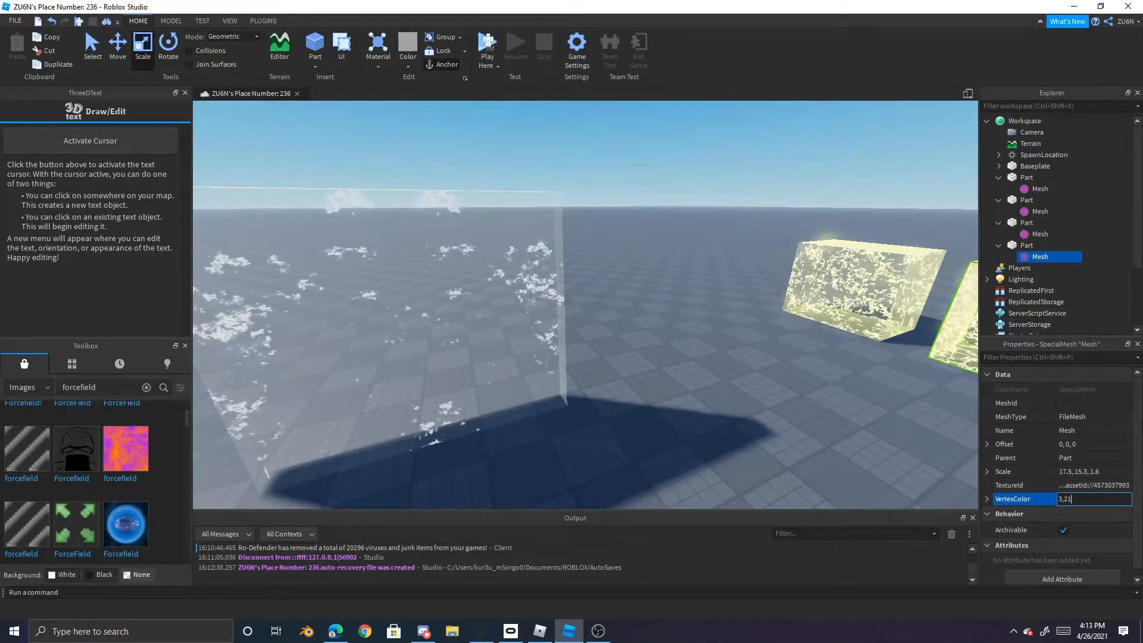
key("Return")
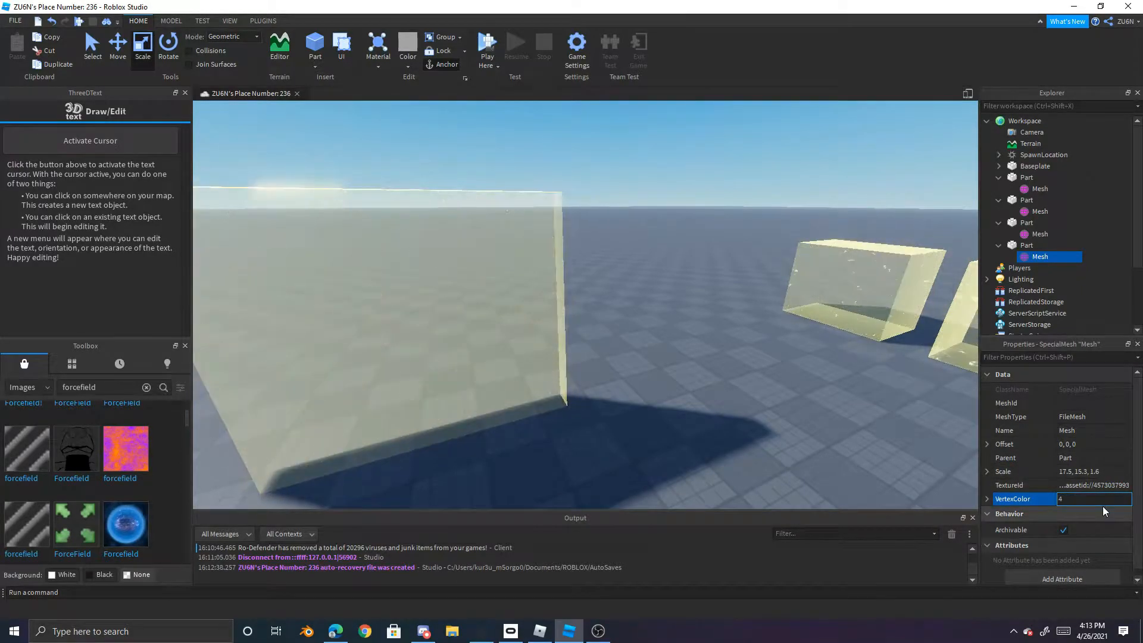
Edit VertexColor again with values 4, 2, 1 to tint the forcefield texture cyan.
type("4, 2, 1")
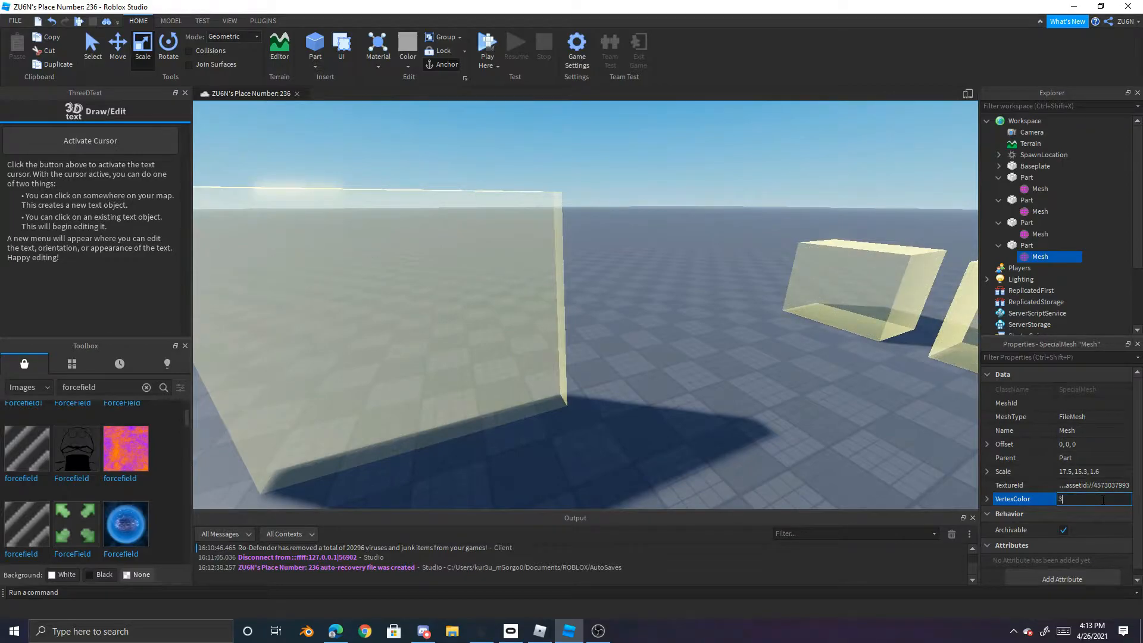
type("4, 2, 1")
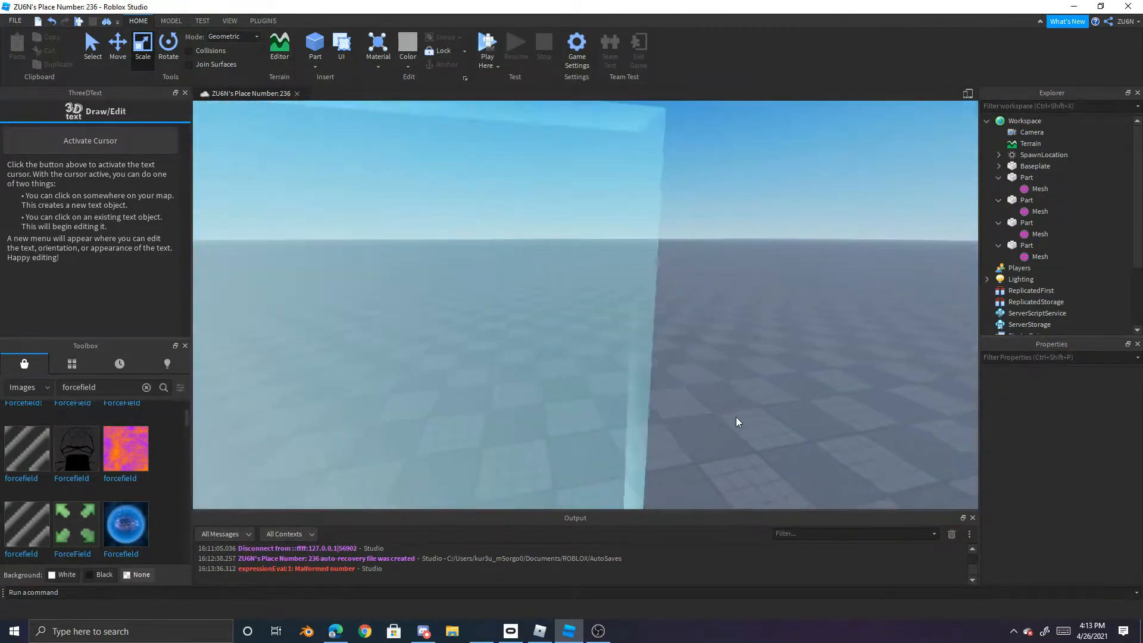
Duplicate the cyan forcefield panel and move the copy aside with the Move tool.
left_click(763, 332)
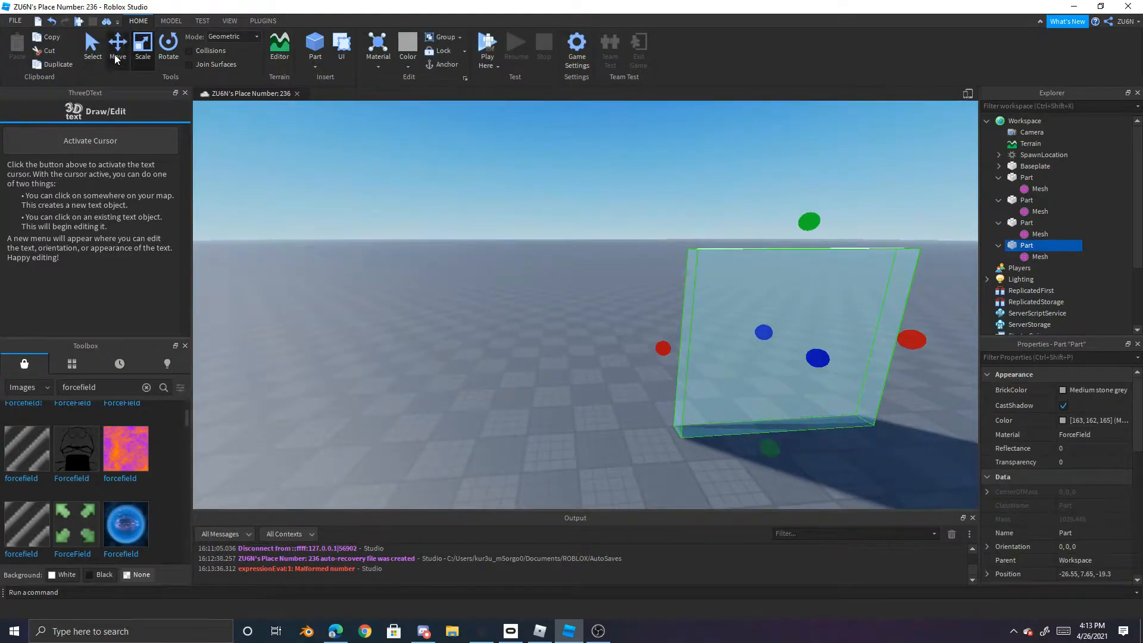
left_click(117, 46)
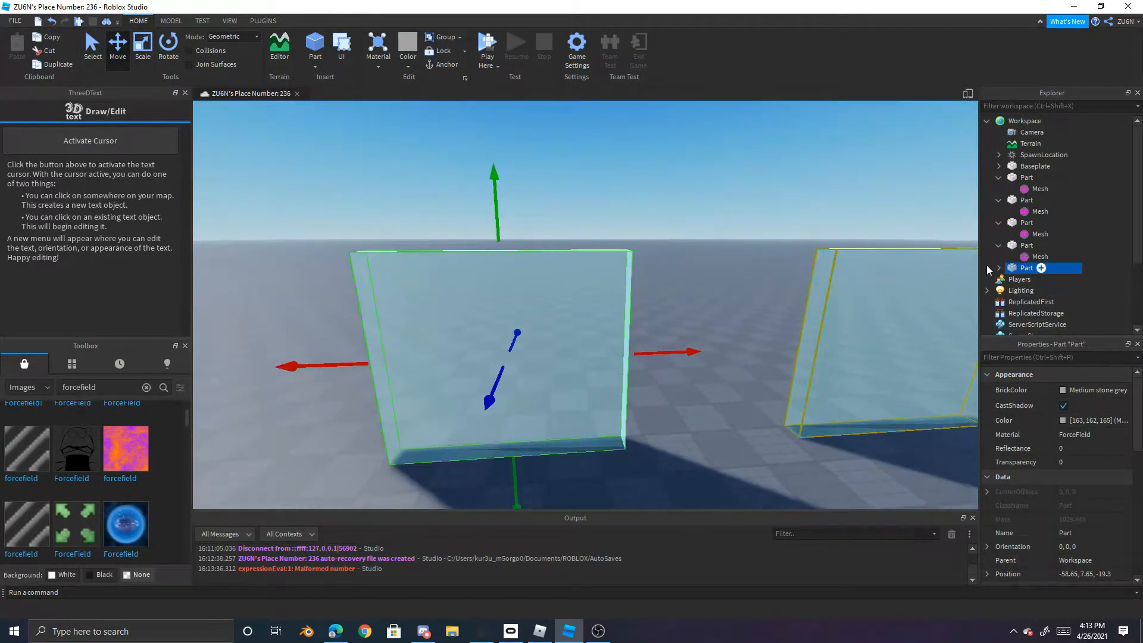
left_click(1039, 278)
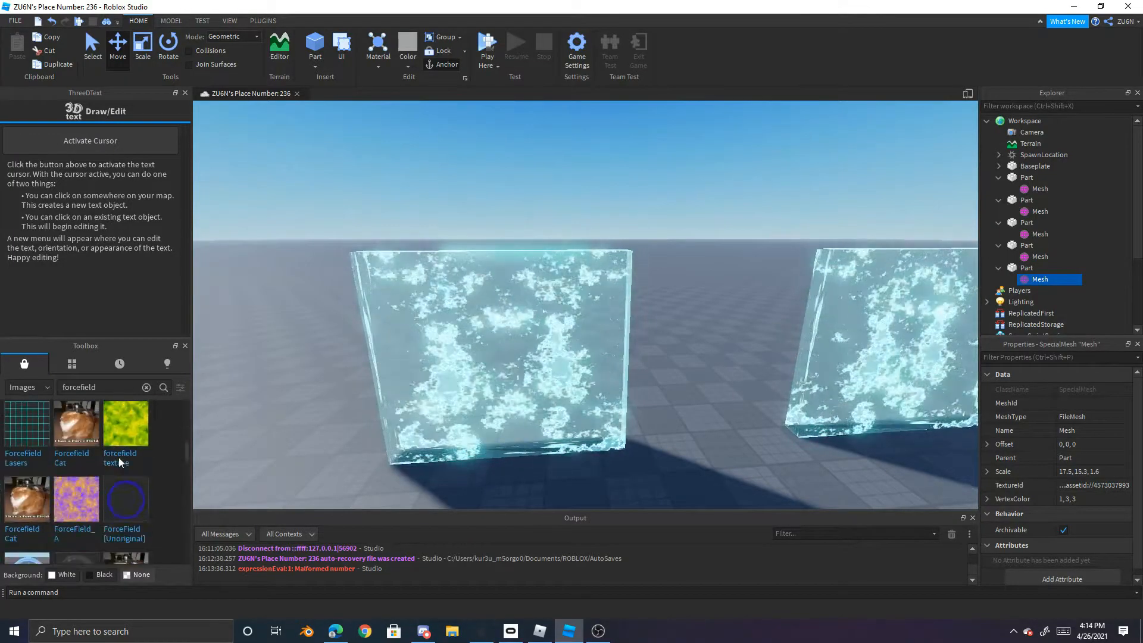
Search the Toolbox image library for 'potato' and browse the results.
left_click(146, 387)
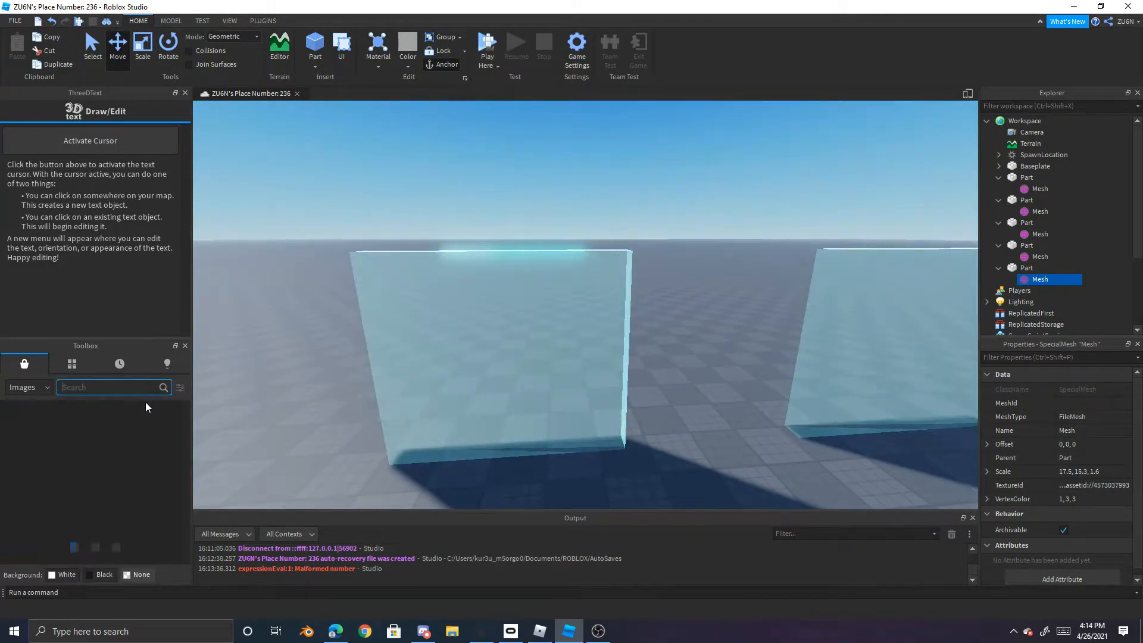
type("potato")
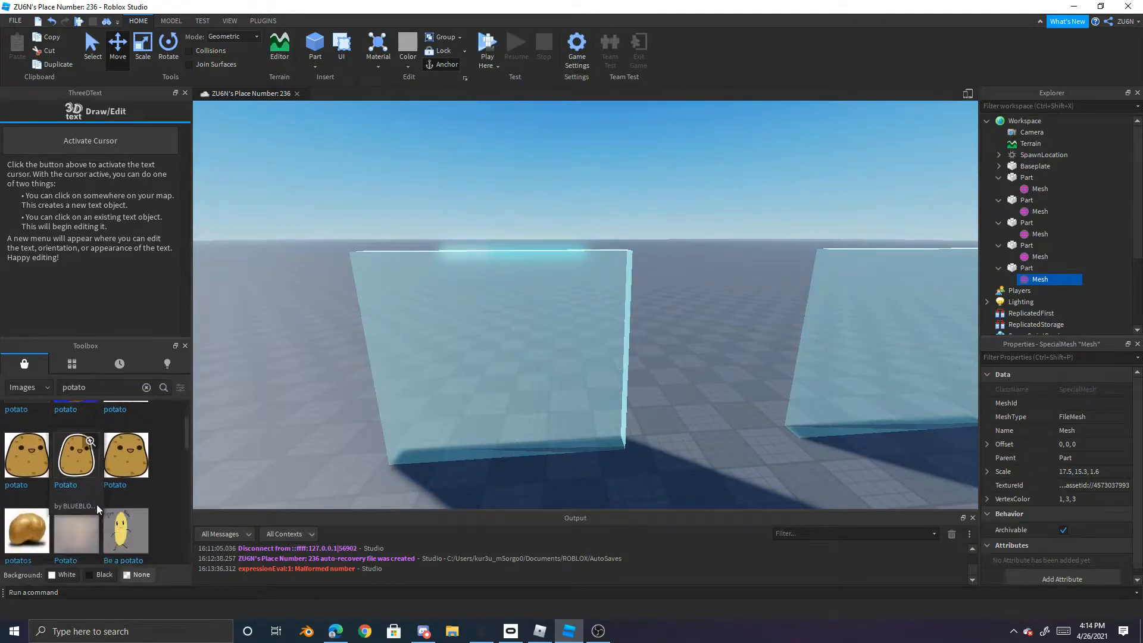
scroll("down", 3)
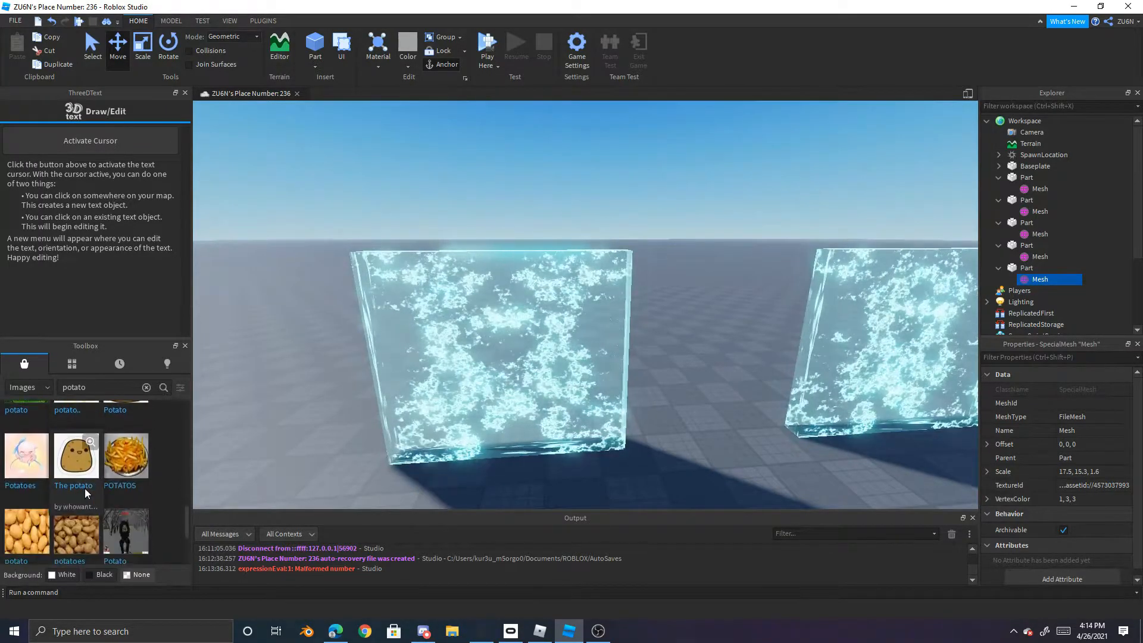
scroll("down", 3)
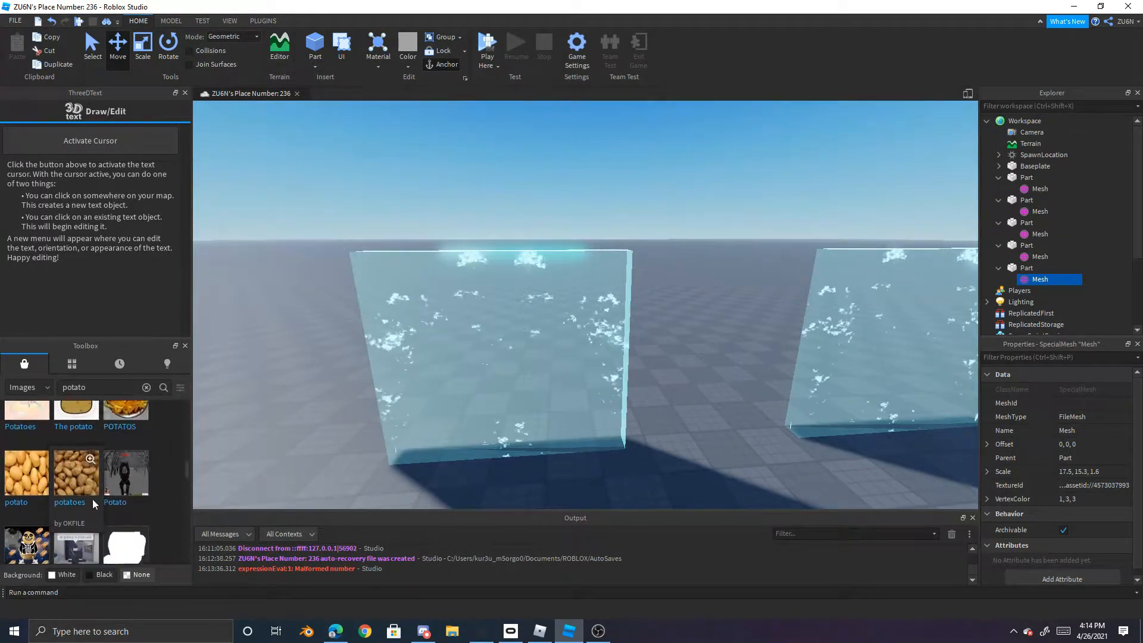
scroll("down", 3)
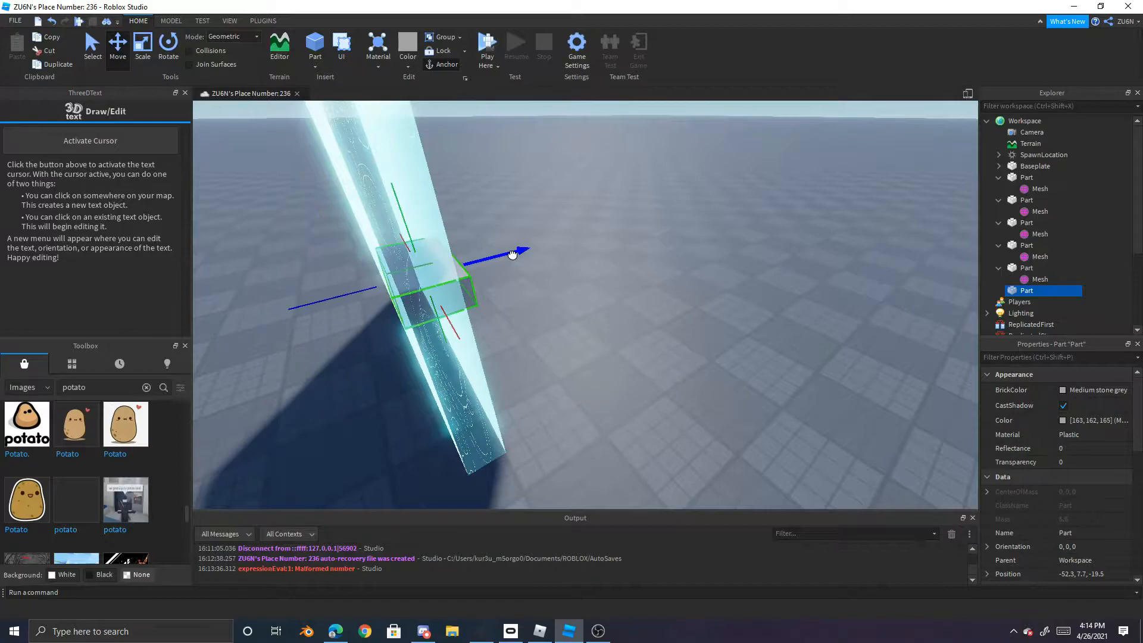
Stretch the new part into a large flat slab with the Scale tool.
left_click(143, 45)
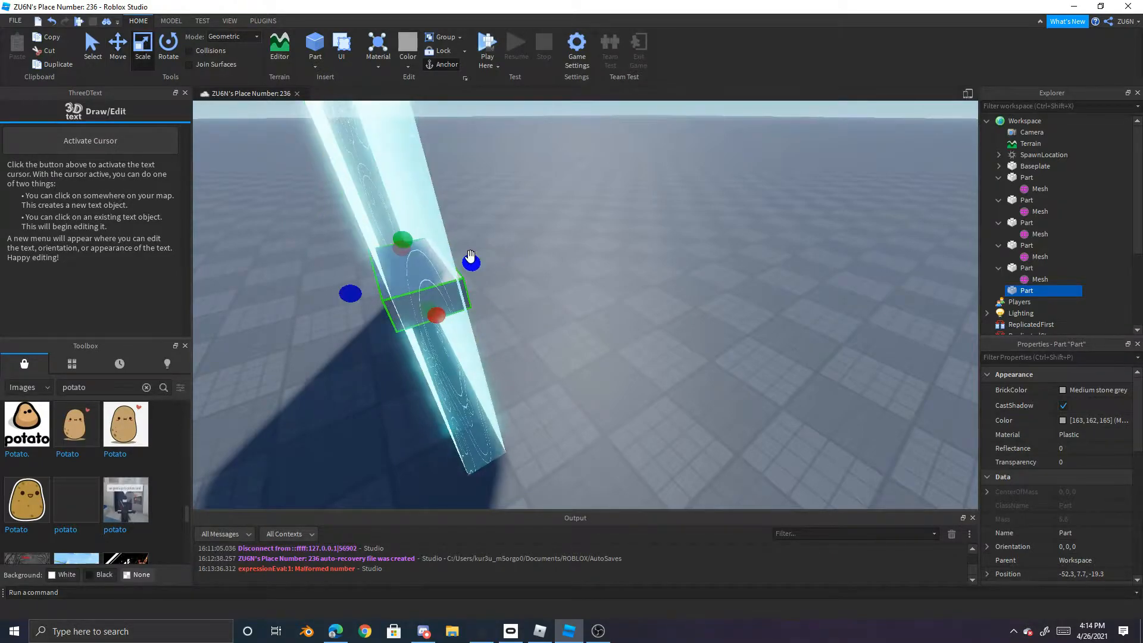
left_click_drag(470, 255, 406, 237)
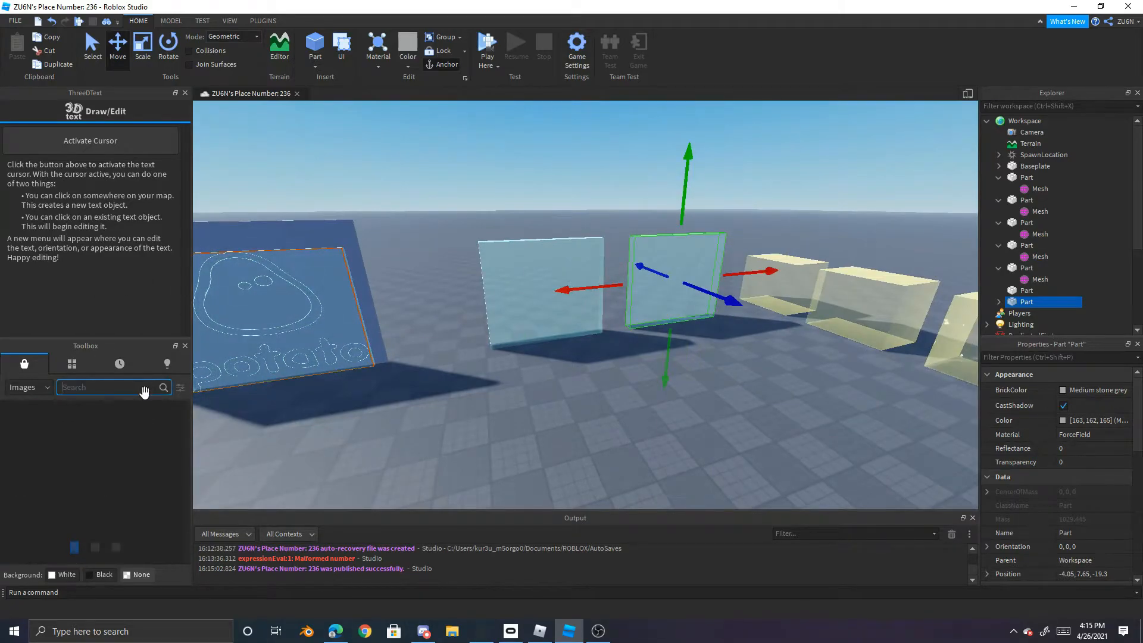
Search the Toolbox Images for 'swirl' and clear the search text.
type("swirl")
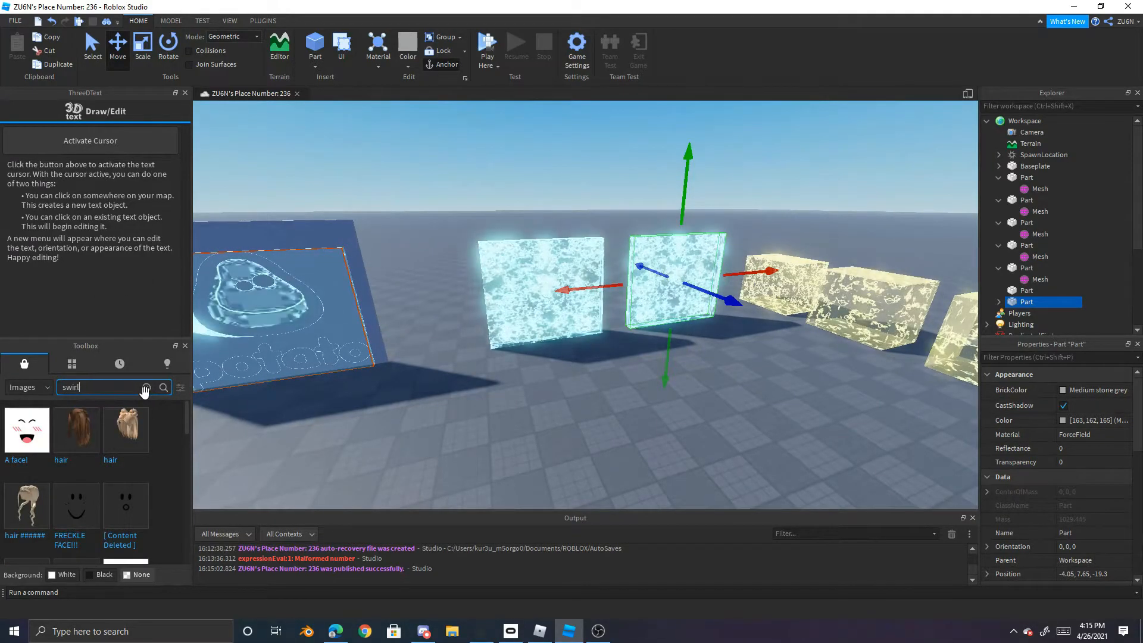
left_click(163, 387)
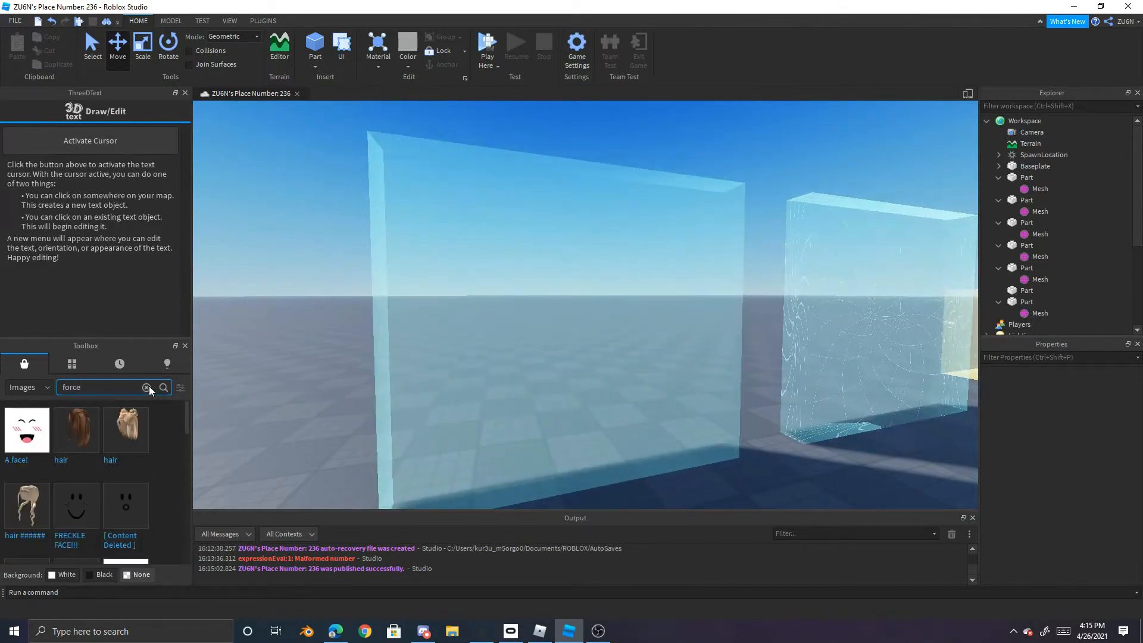
Run a forcefield image search and select the panel part holding the mesh.
type("fielx")
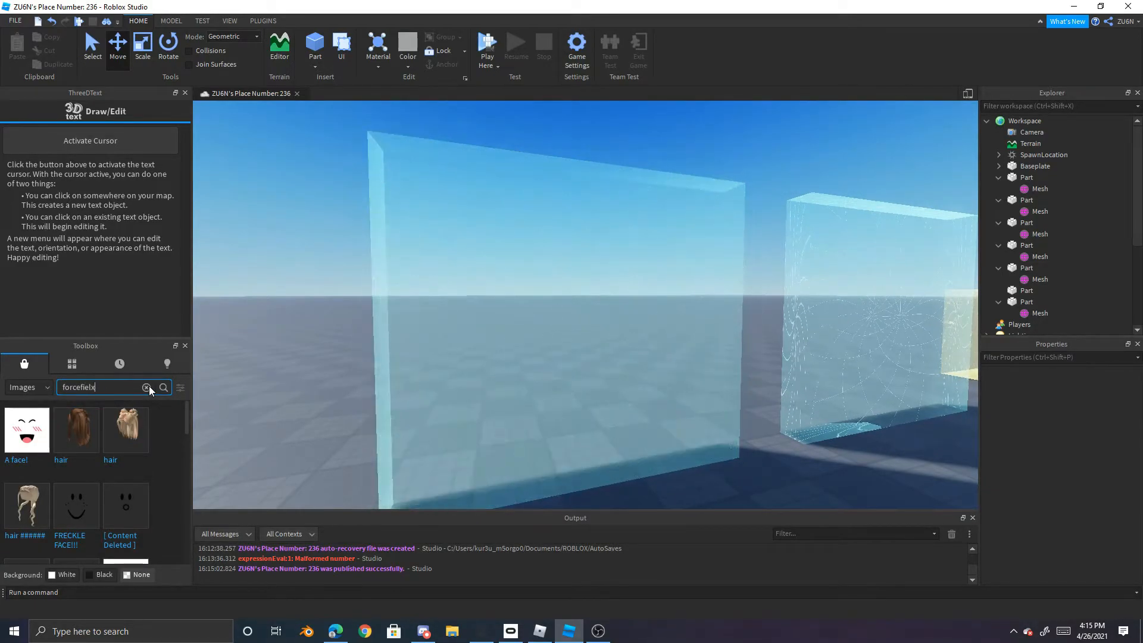
left_click(164, 387)
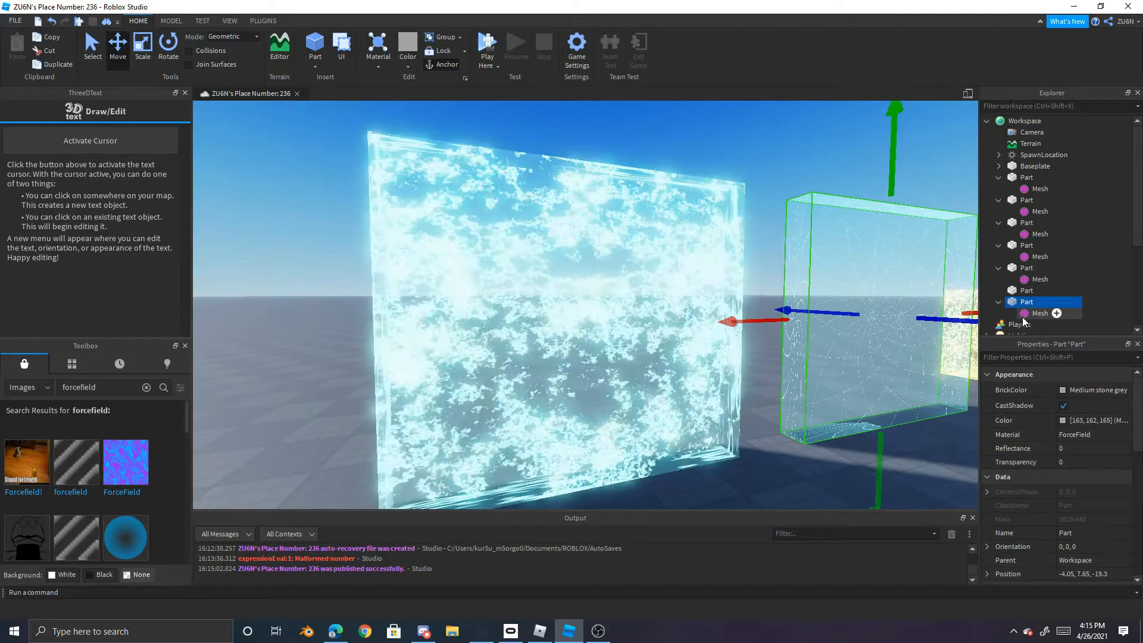
left_click(1038, 312)
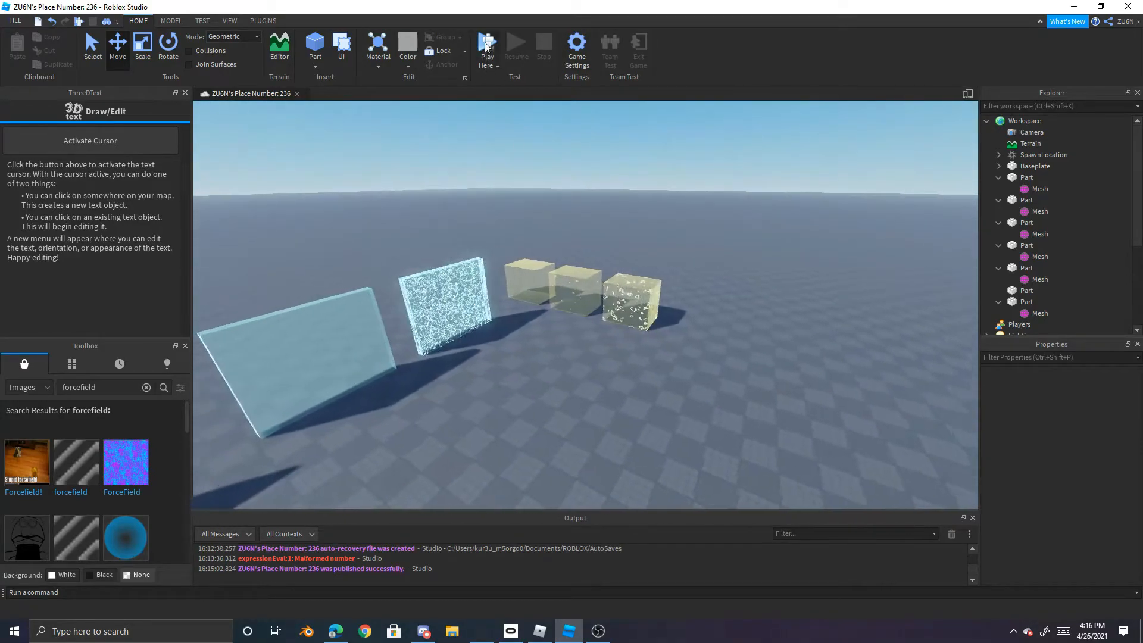
Start a playtest of the place from the Home tab.
left_click(487, 44)
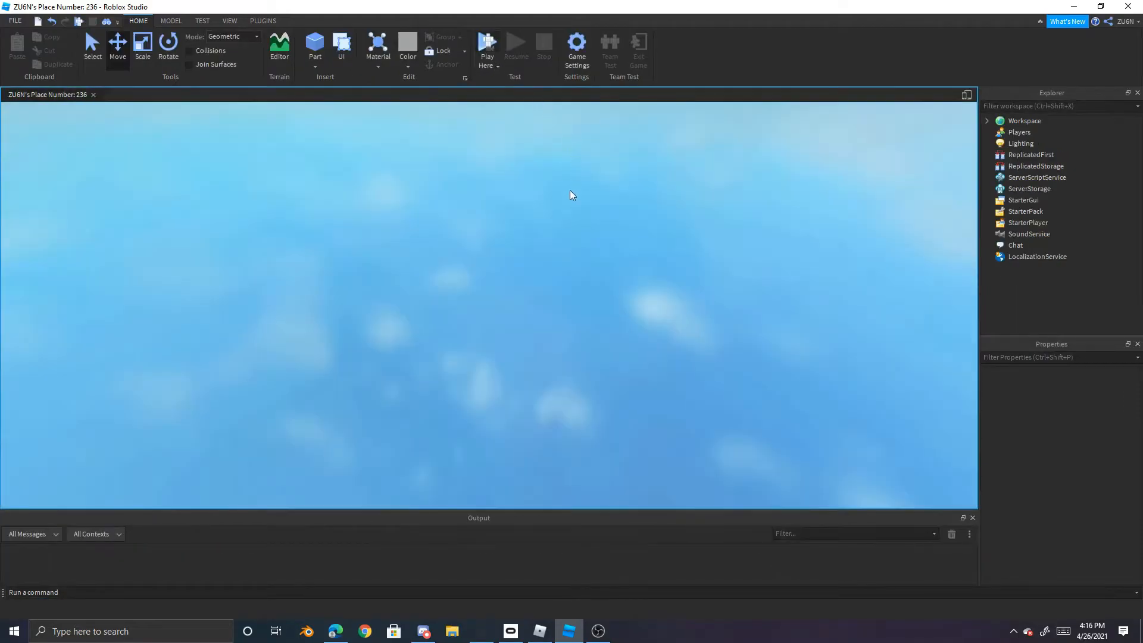
left_click(487, 48)
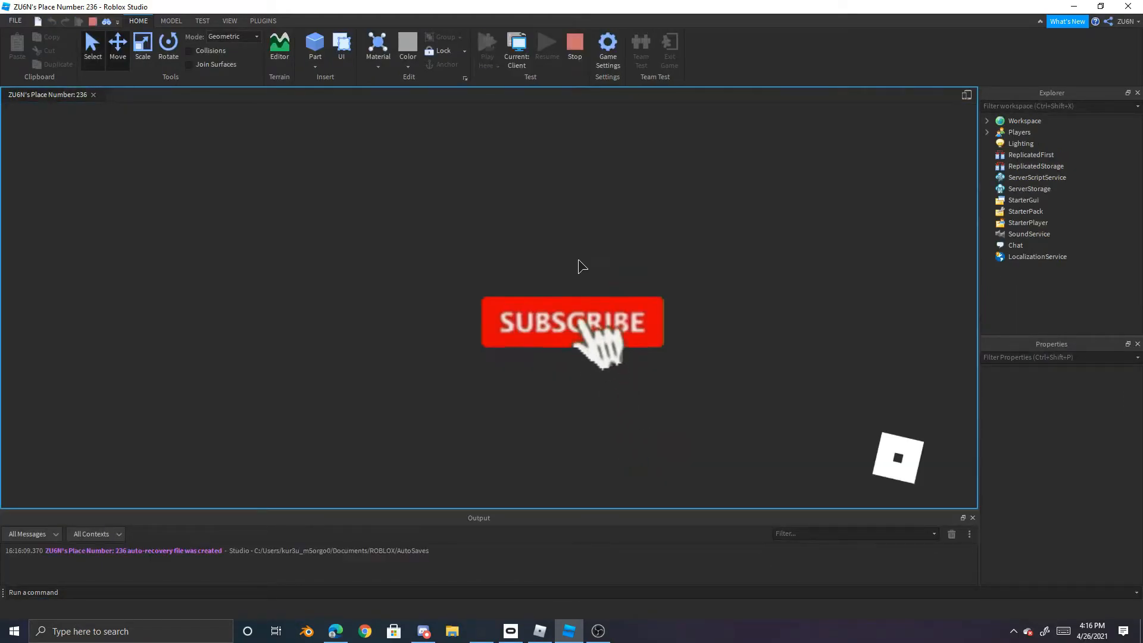